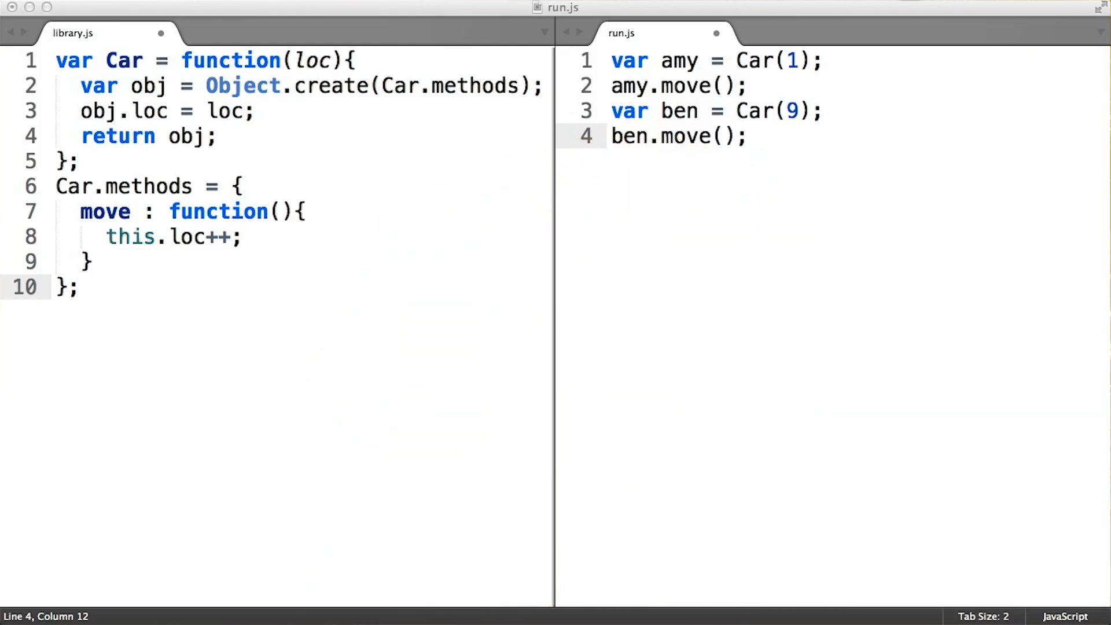
Replace 'methods' with 'prototype' on line 6 so the object becomes Car.prototype
left_click_drag(241, 186, 76, 287)
type("prototyp")
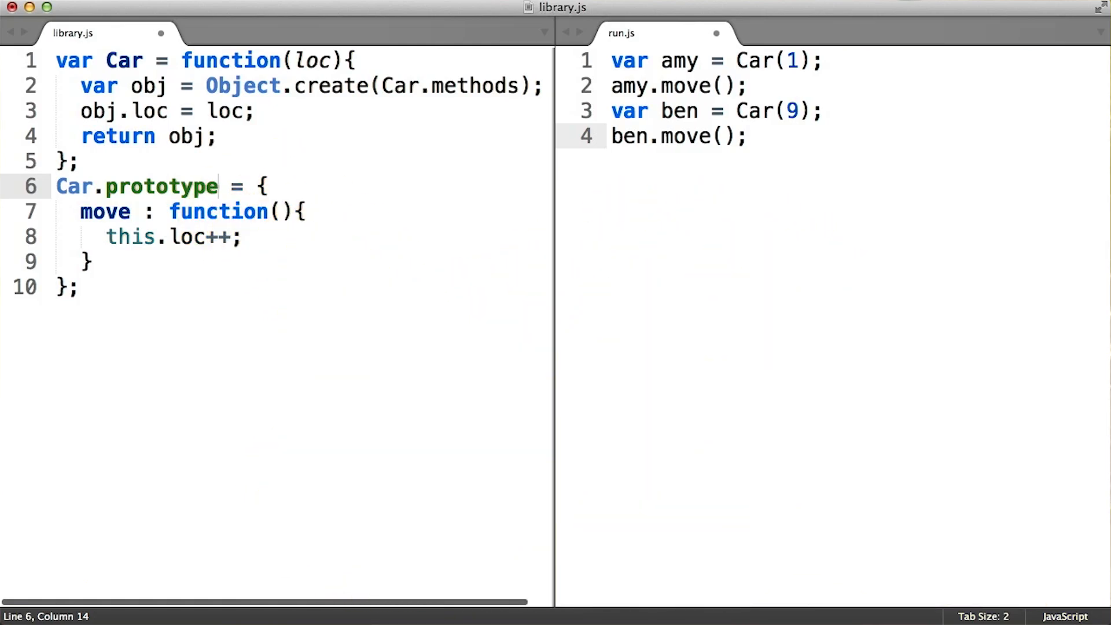
Select lines 6–10 covering the Car.prototype block with the move method
left_click_drag(56, 186, 79, 287)
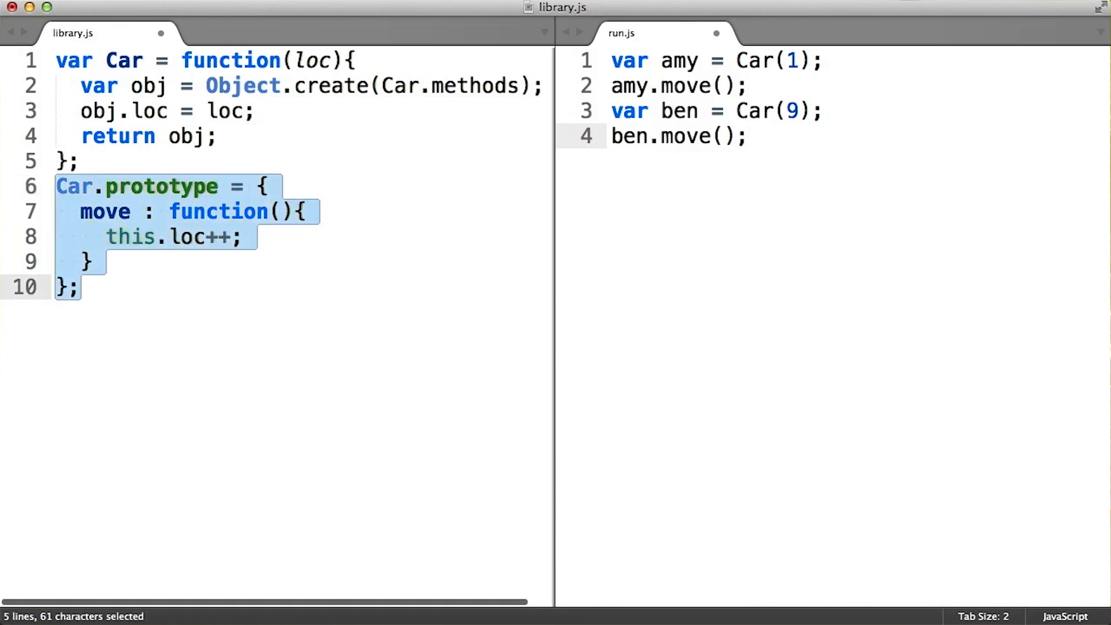